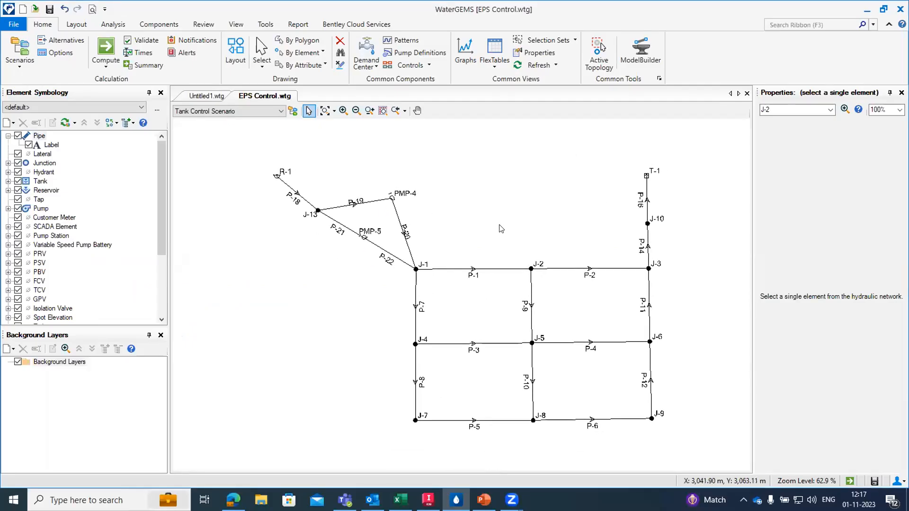
pyautogui.moveTo(579, 297)
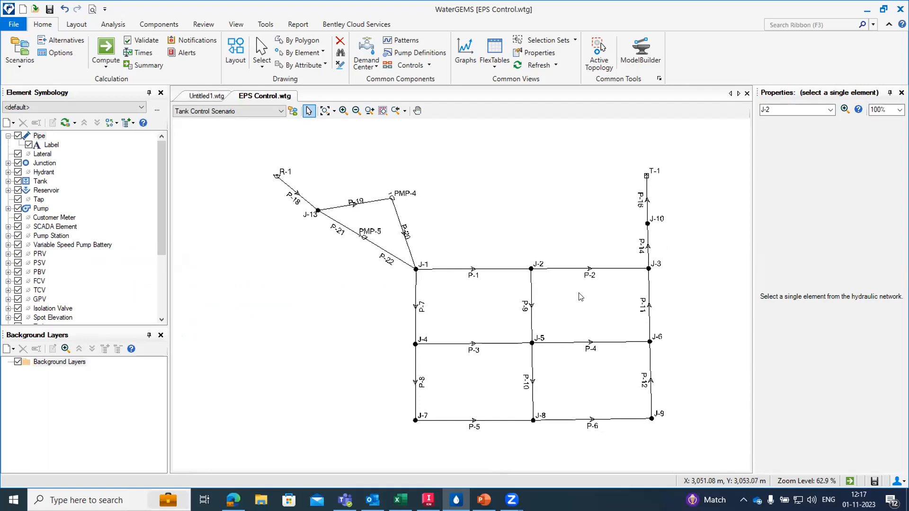
pyautogui.moveTo(358, 247)
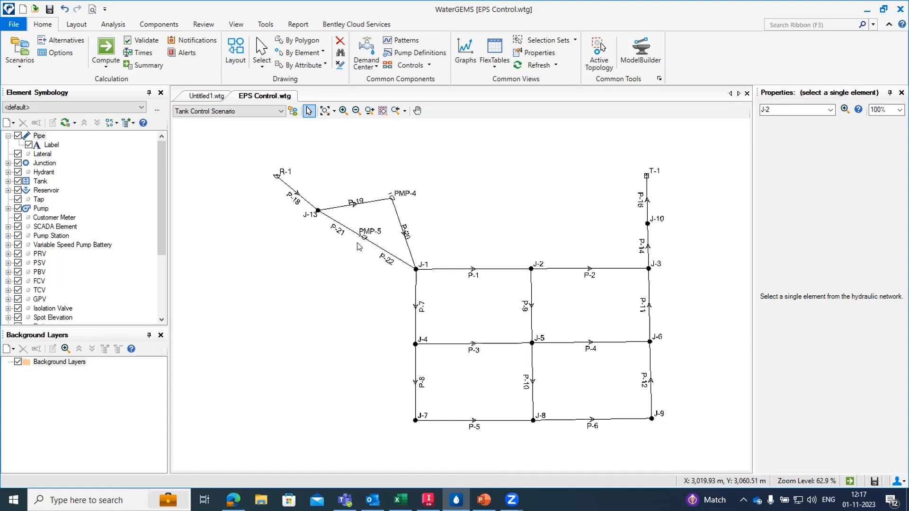
pyautogui.moveTo(143, 40)
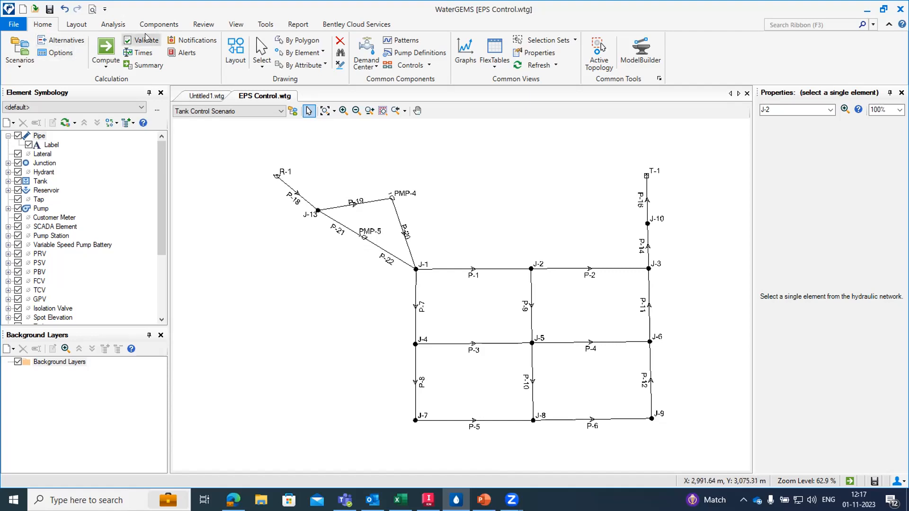
# Open the Patterns manager from the Components ribbon, with the Hydraulic category selected.
pyautogui.click(158, 24)
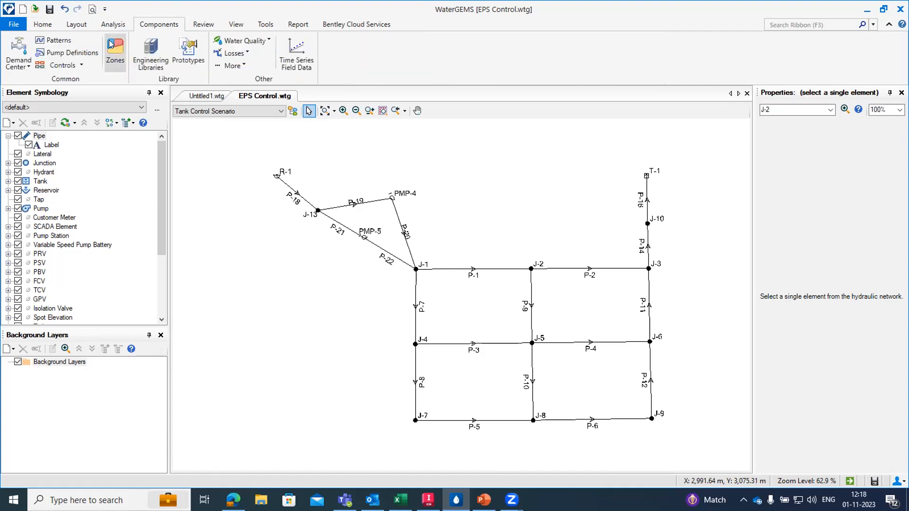
pyautogui.moveTo(56, 40)
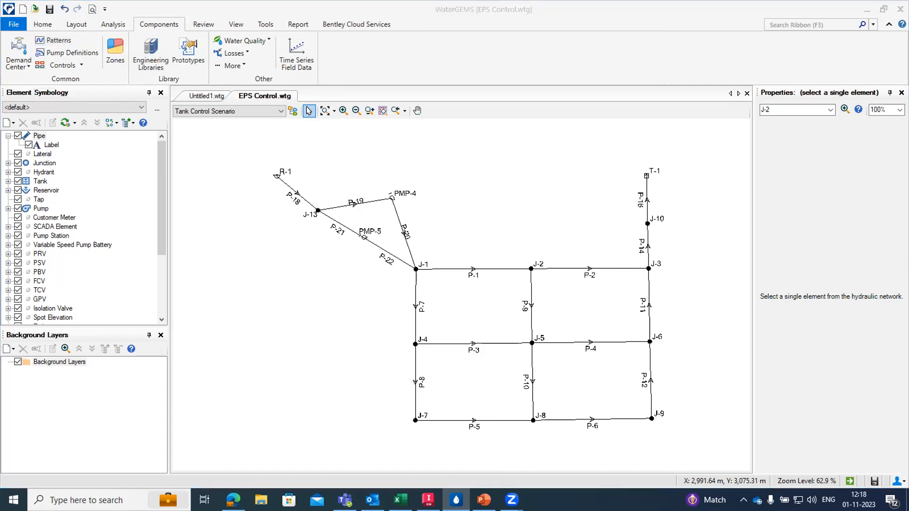
pyautogui.click(59, 40)
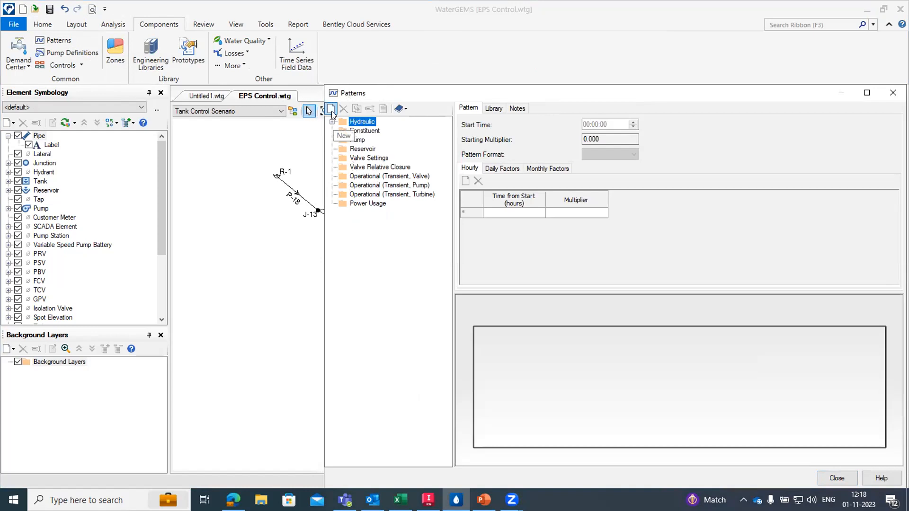
# Create hydraulic pattern Diurnal: start 12:00, multiplier 0.8, continuous, eight three-hourly multipliers peaking at 1.4.
pyautogui.click(330, 109)
pyautogui.write('Diurnal')
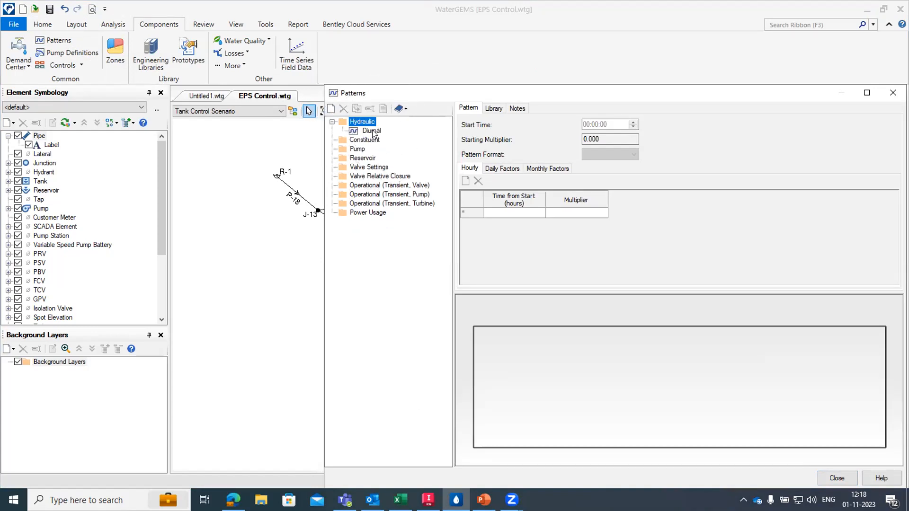
pyautogui.click(372, 131)
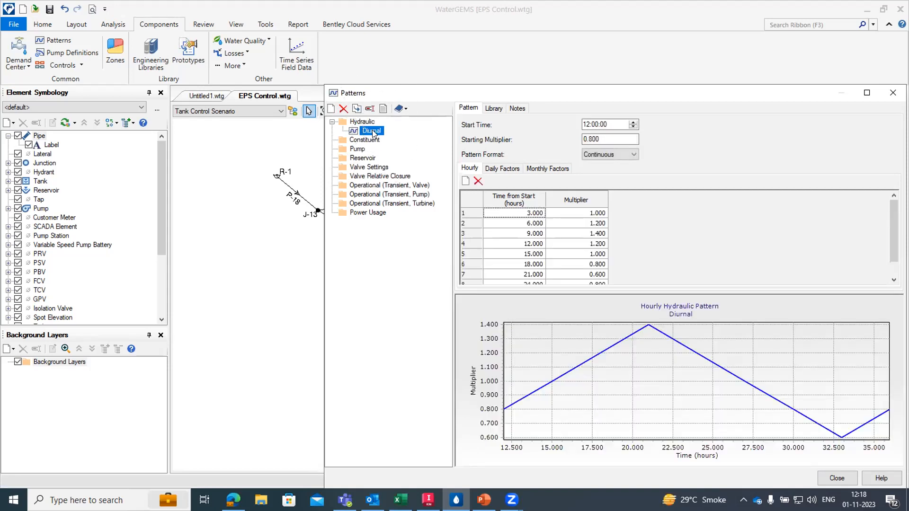
pyautogui.moveTo(560, 97)
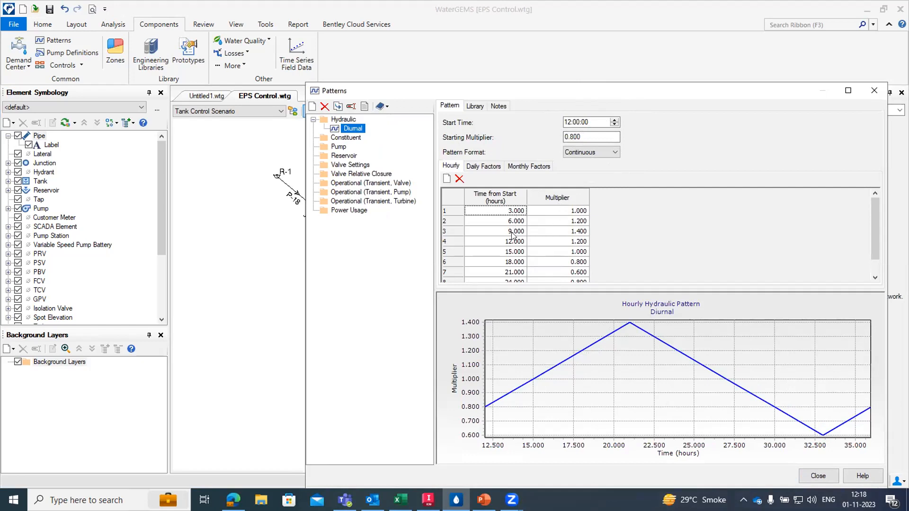
pyautogui.scroll(-3)
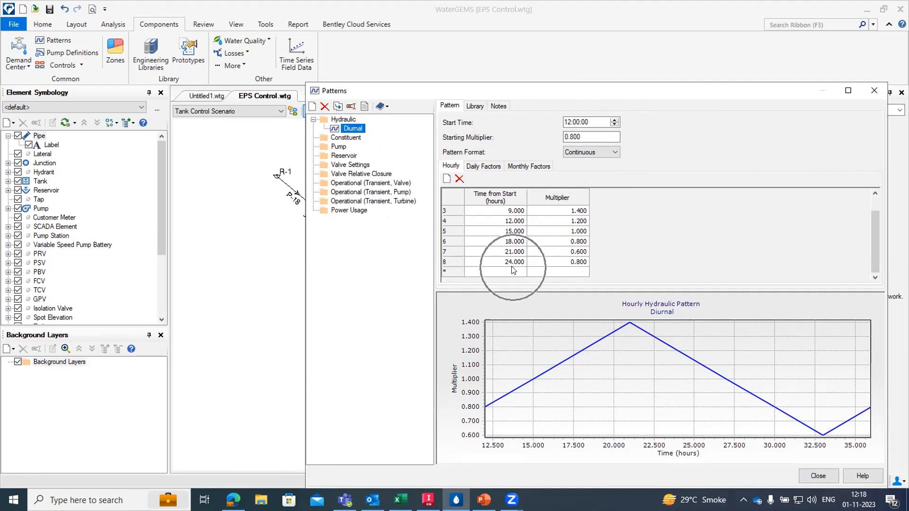
pyautogui.scroll(3)
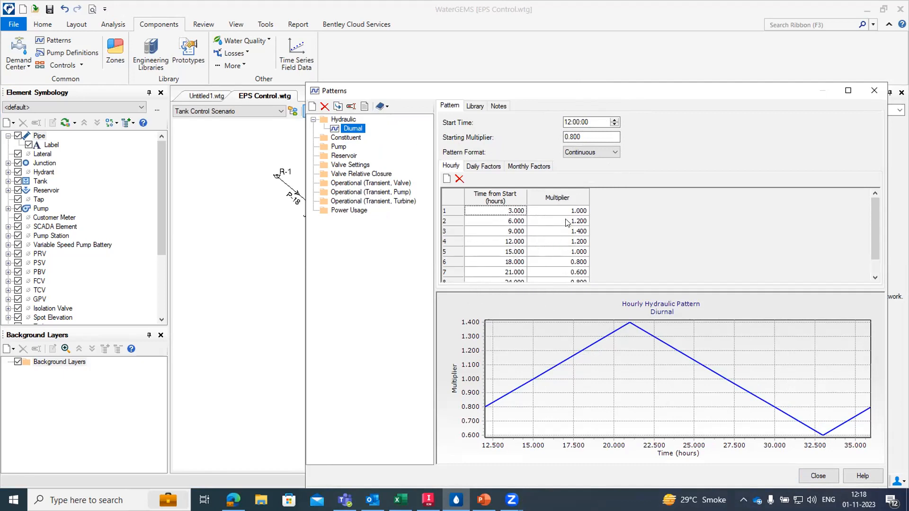
pyautogui.scroll(-3)
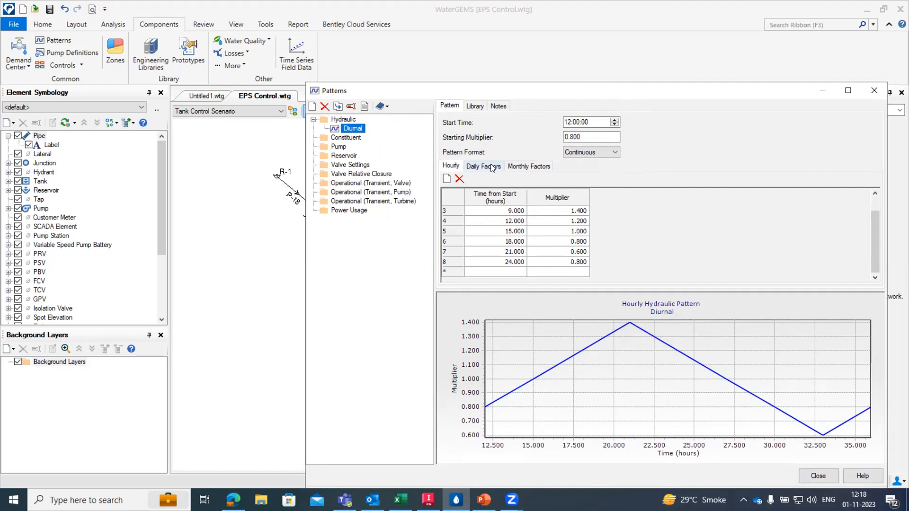
pyautogui.click(483, 166)
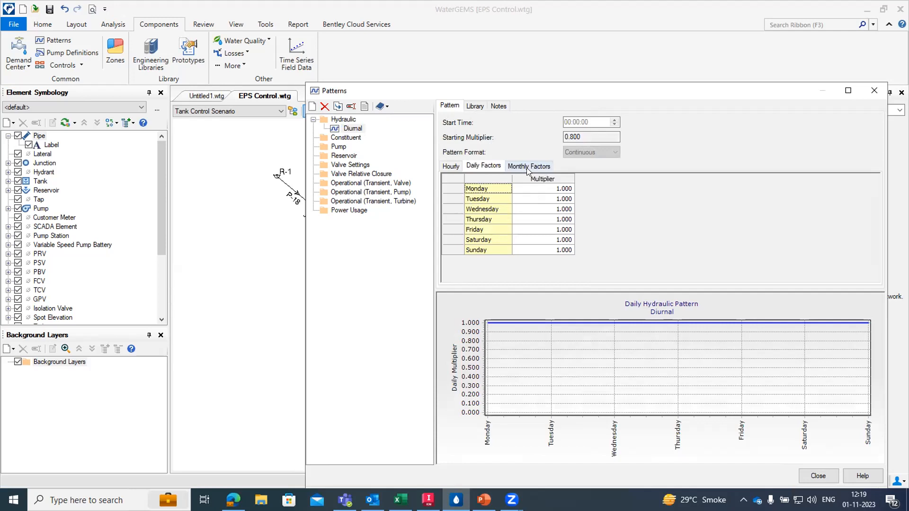
pyautogui.click(528, 167)
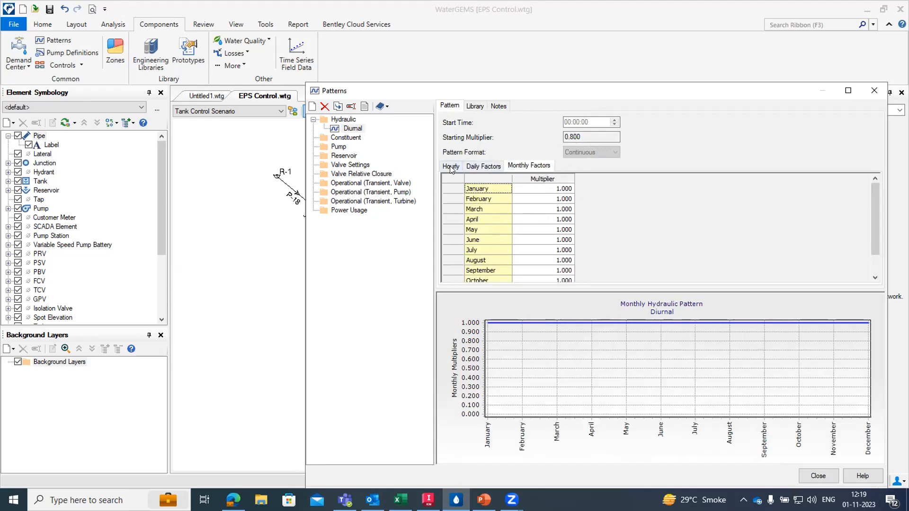
pyautogui.click(450, 167)
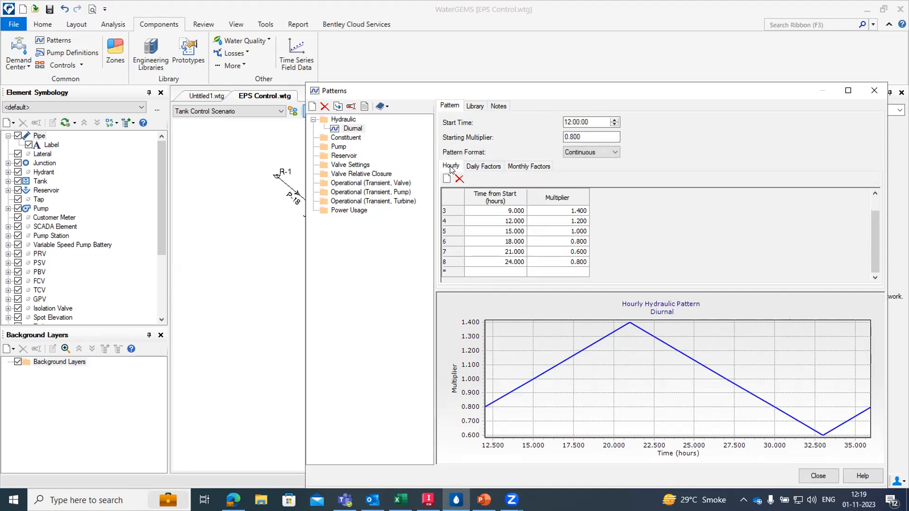
pyautogui.moveTo(829, 462)
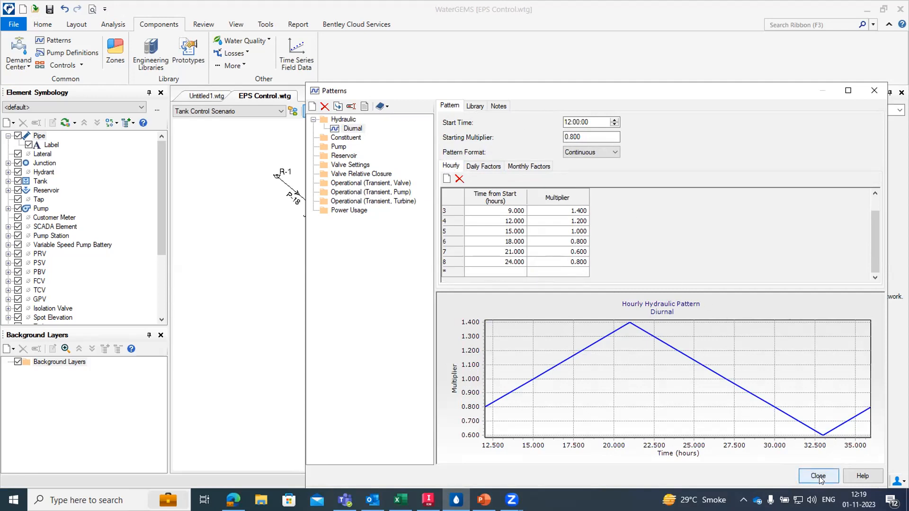
# Close the Patterns manager and open the Demand Control Center, accepting the undo warning.
pyautogui.click(818, 476)
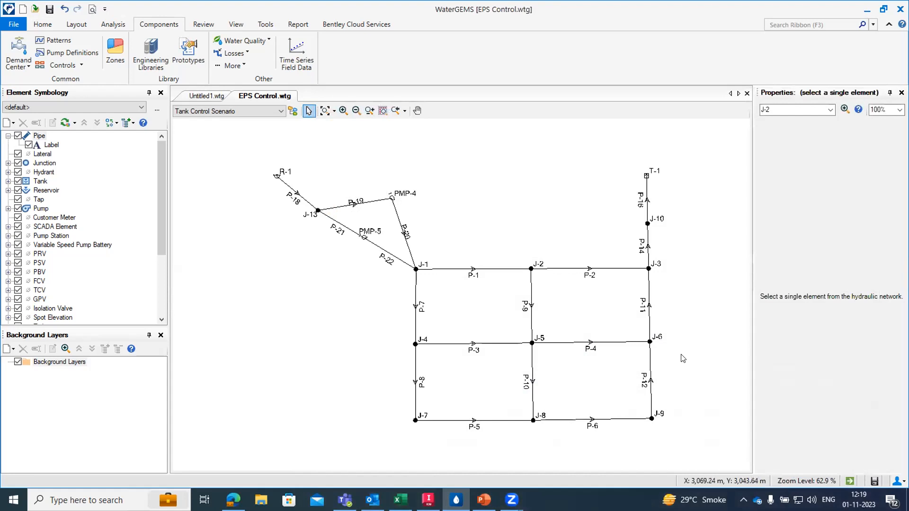
pyautogui.moveTo(169, 24)
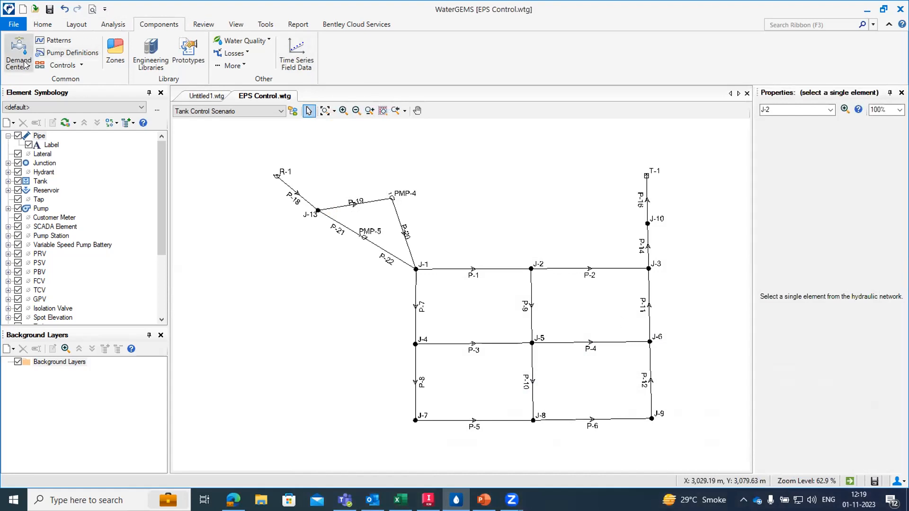
pyautogui.click(17, 52)
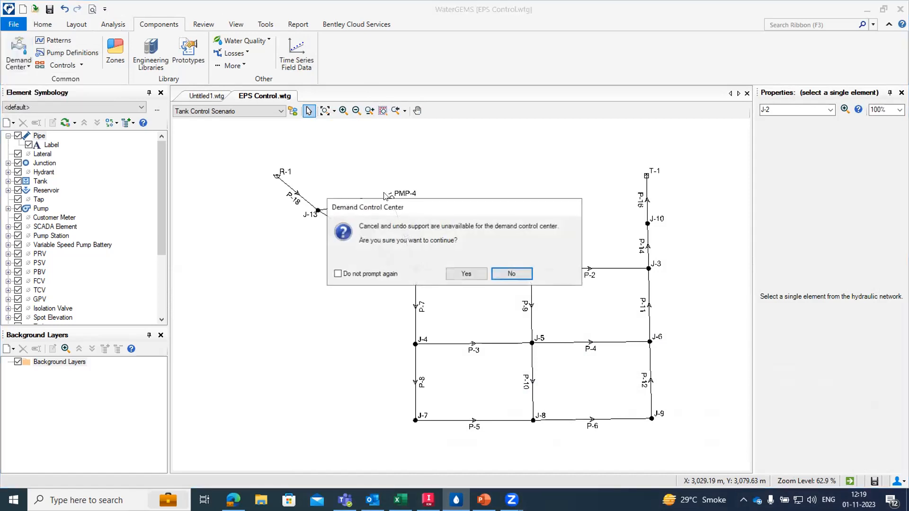
pyautogui.click(466, 273)
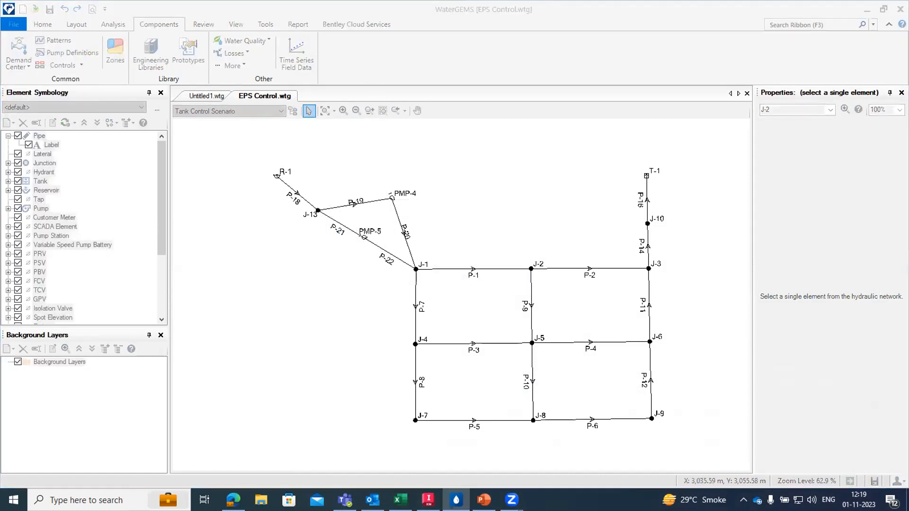
pyautogui.click(17, 52)
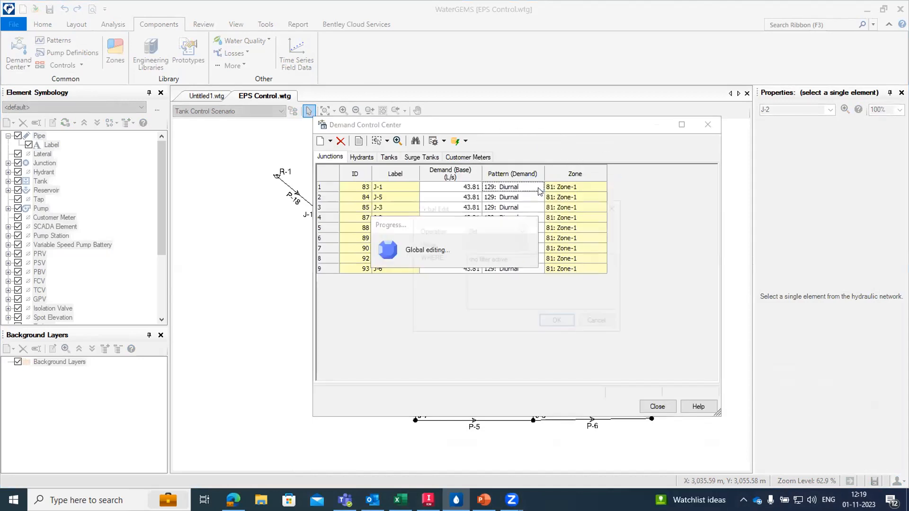
# Global-edit the Pattern (Demand) column to 129: Diurnal for all nine junctions.
pyautogui.click(521, 243)
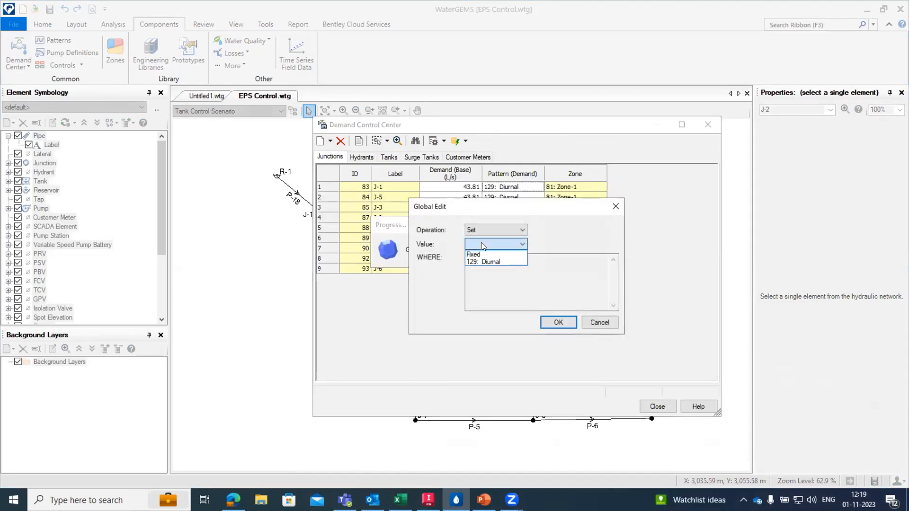
pyautogui.click(489, 261)
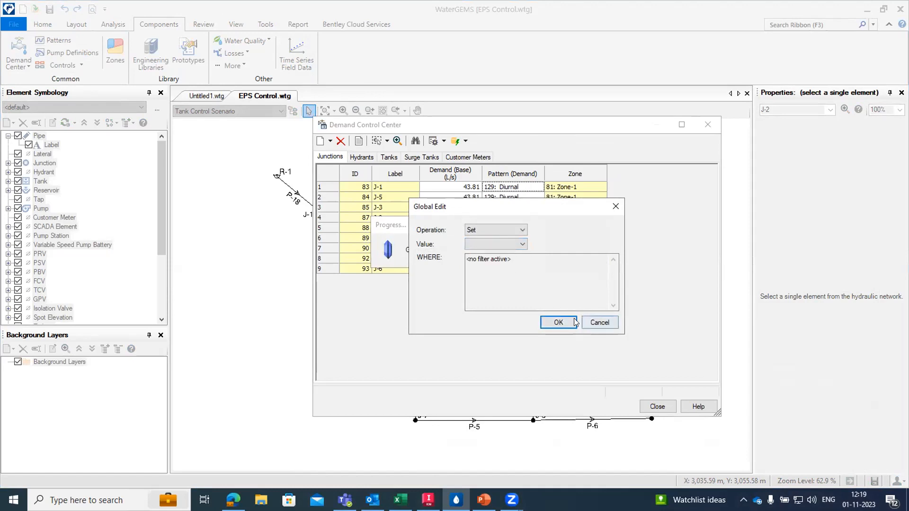
pyautogui.click(519, 244)
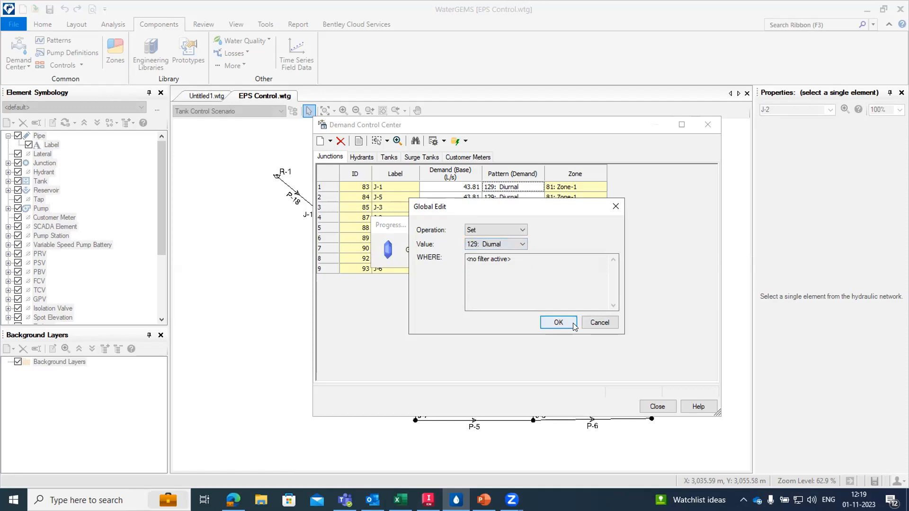
pyautogui.click(557, 322)
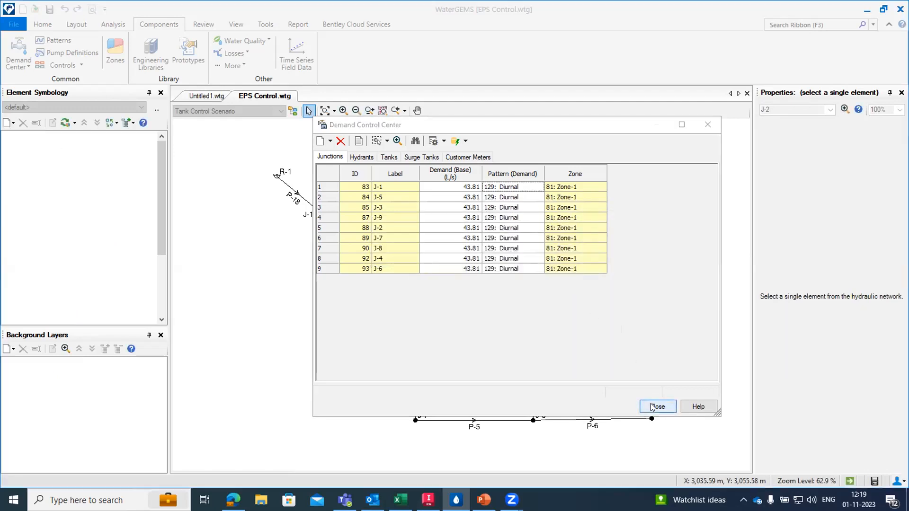
# Close the demand center and zoom the layout onto pumps PMP-4 and PMP-5, returning to Components.
pyautogui.click(657, 407)
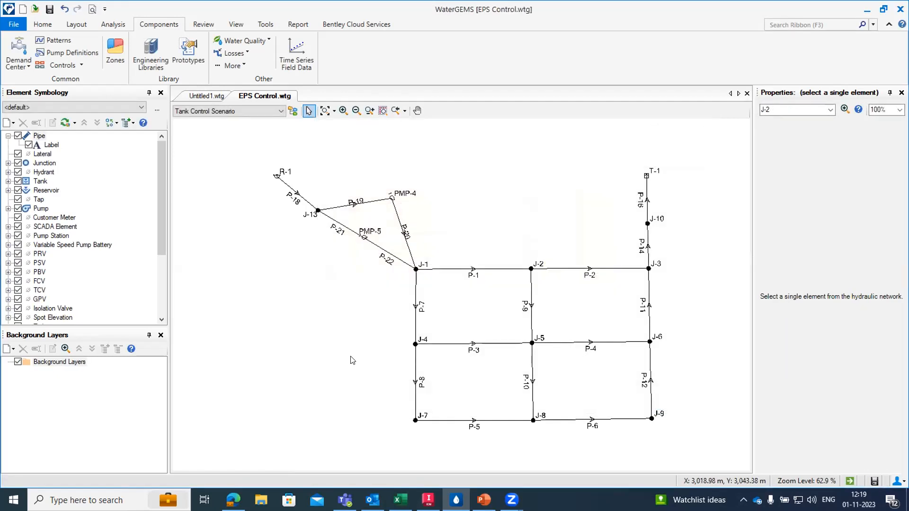
pyautogui.moveTo(292, 301)
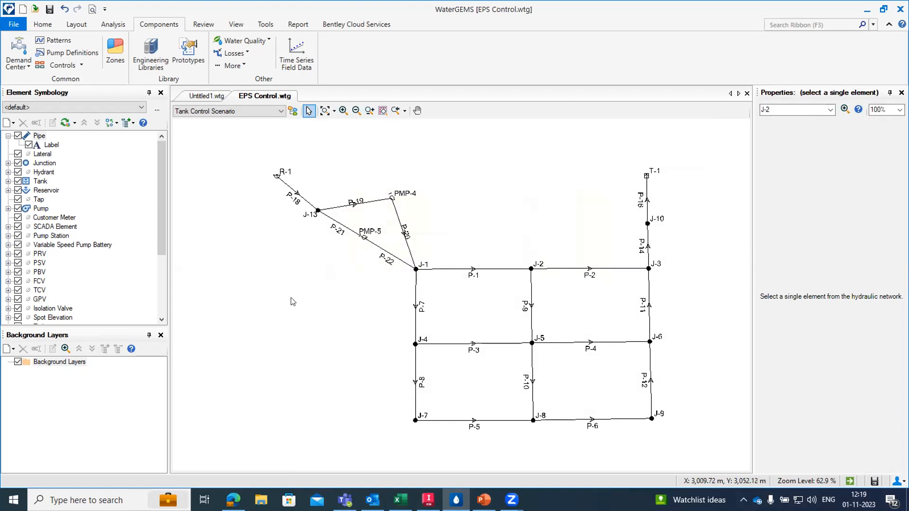
pyautogui.moveTo(381, 210)
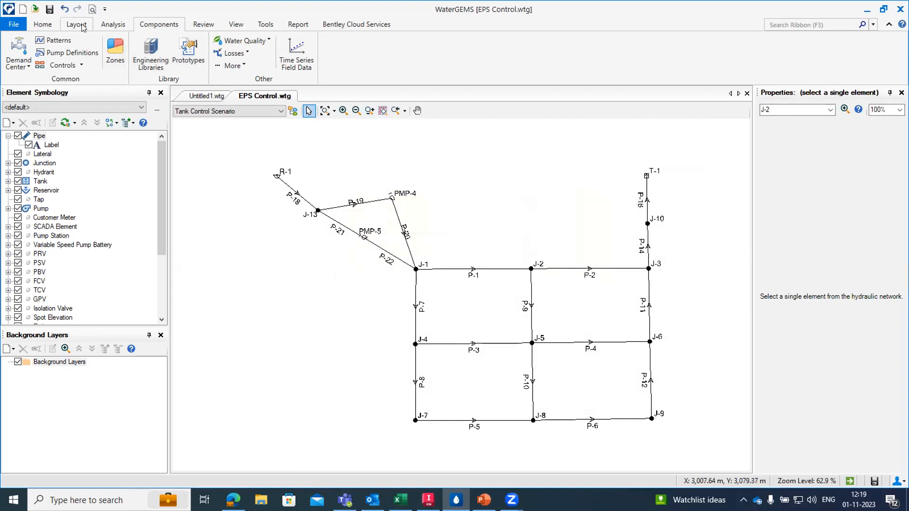
pyautogui.click(76, 24)
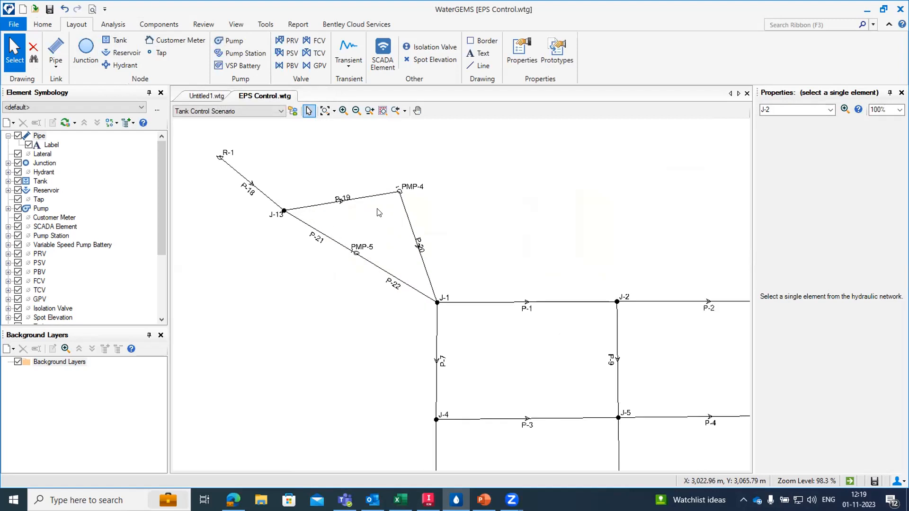
pyautogui.click(158, 24)
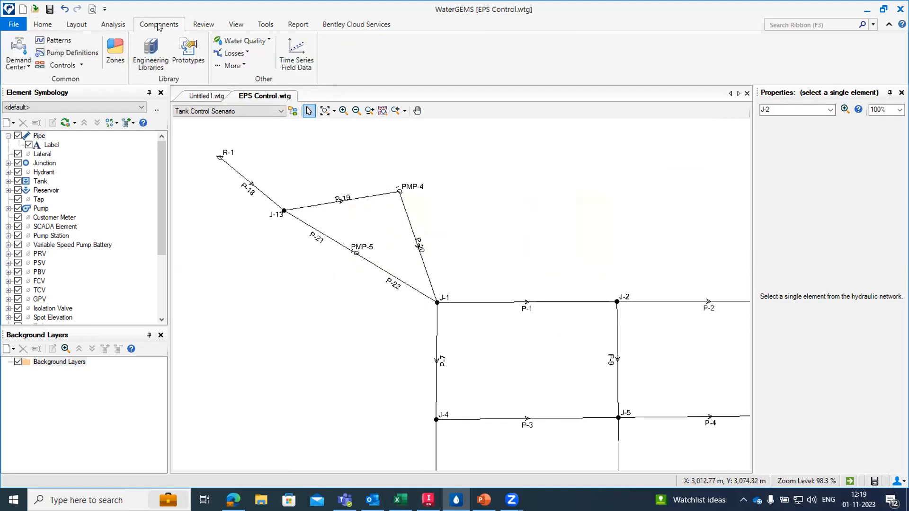
pyautogui.moveTo(72, 52)
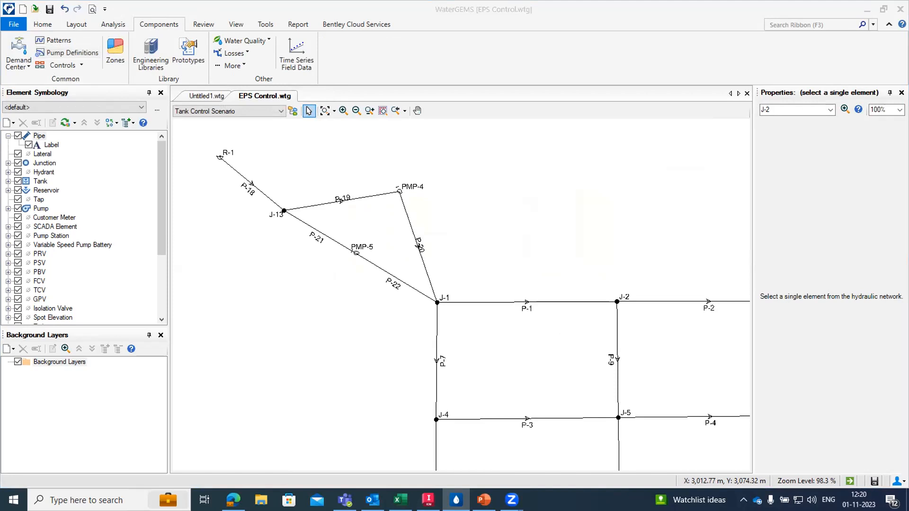
# Open the Pump Definitions manager showing PMP-5's three-point head curve with 67.1 m shutoff head.
pyautogui.click(66, 53)
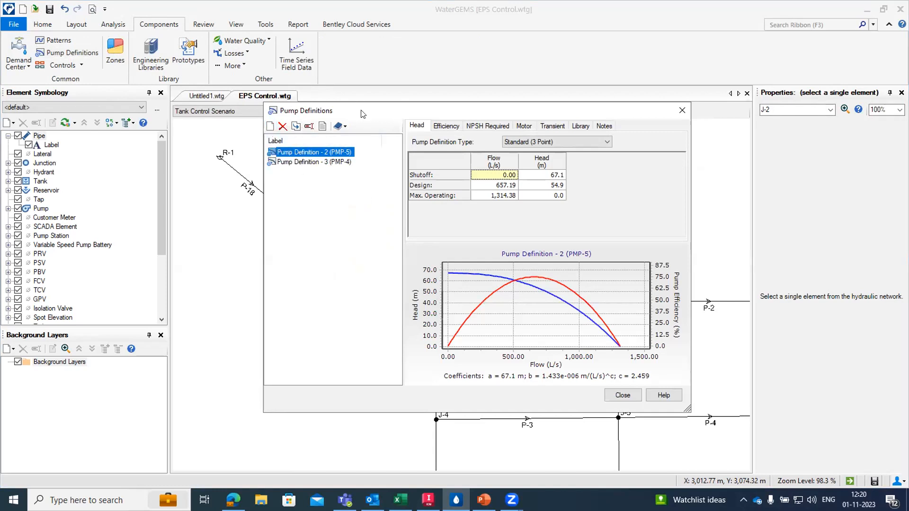
pyautogui.click(621, 395)
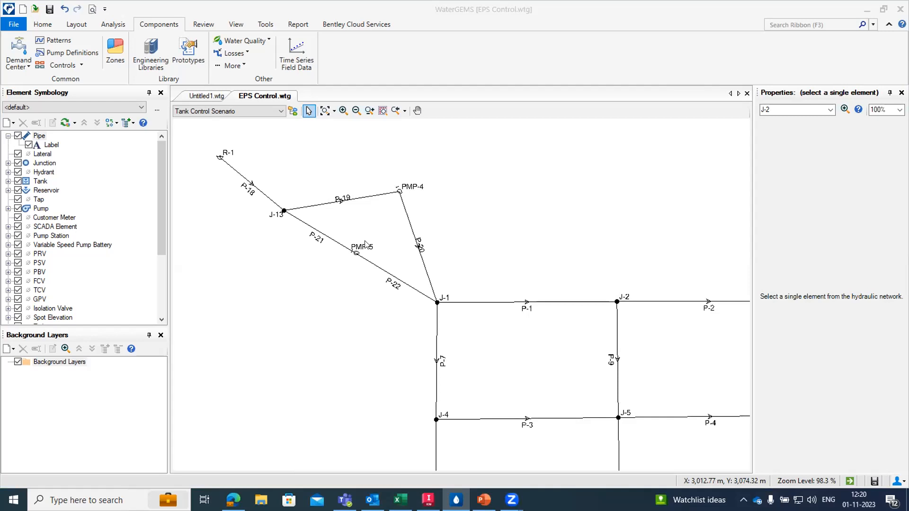
pyautogui.moveTo(364, 244)
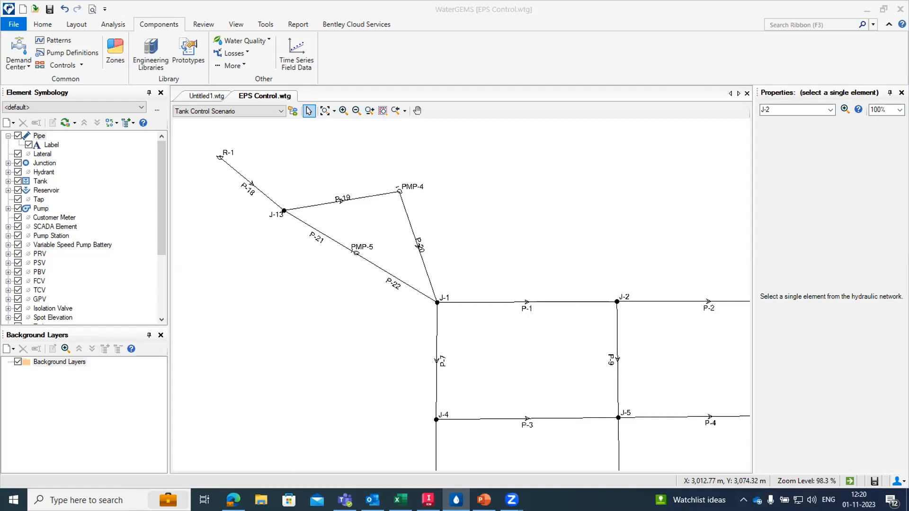
pyautogui.click(66, 53)
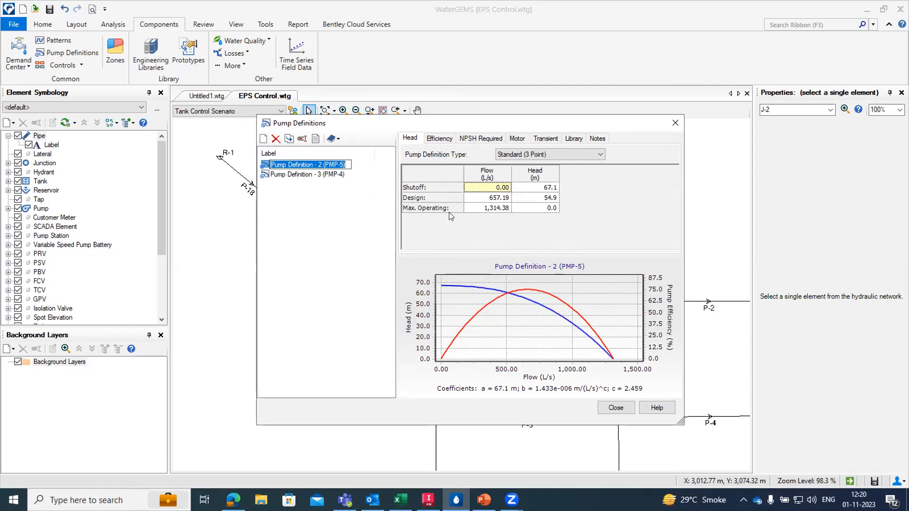
pyautogui.moveTo(505, 222)
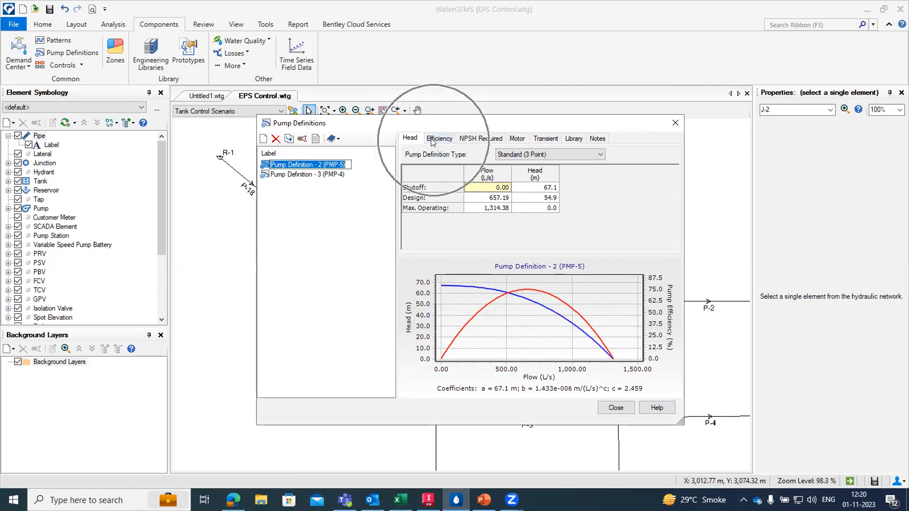
# Review PMP-5's efficiency (657.19 L/s at 75%), NPSH Required and Motor (95%) settings.
pyautogui.click(438, 138)
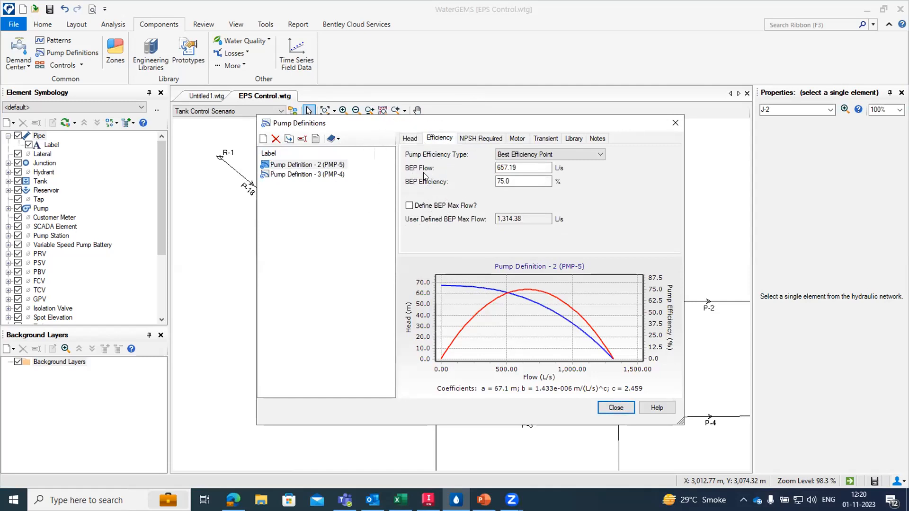
pyautogui.moveTo(425, 188)
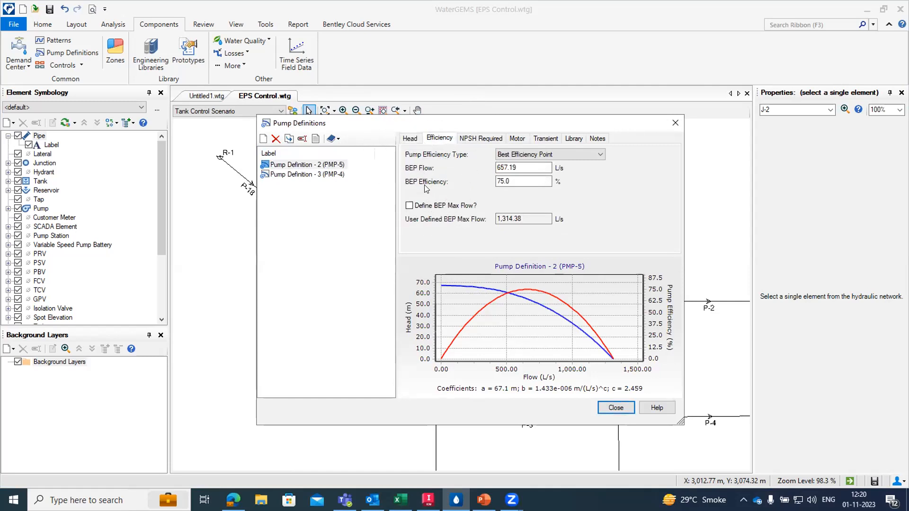
pyautogui.moveTo(502, 196)
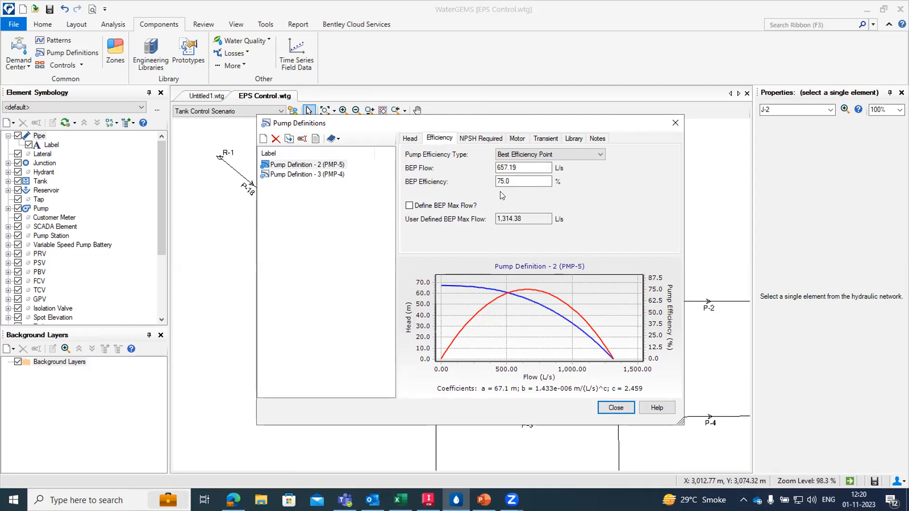
pyautogui.click(480, 138)
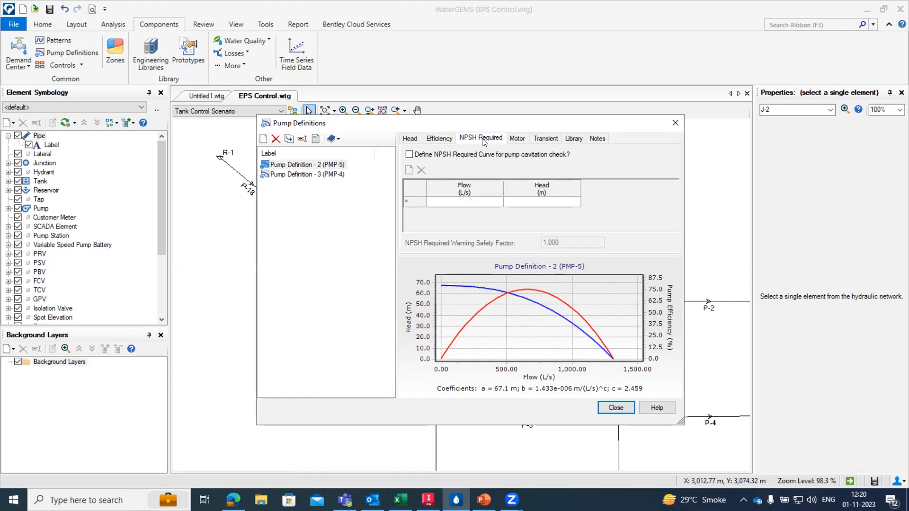
pyautogui.click(516, 138)
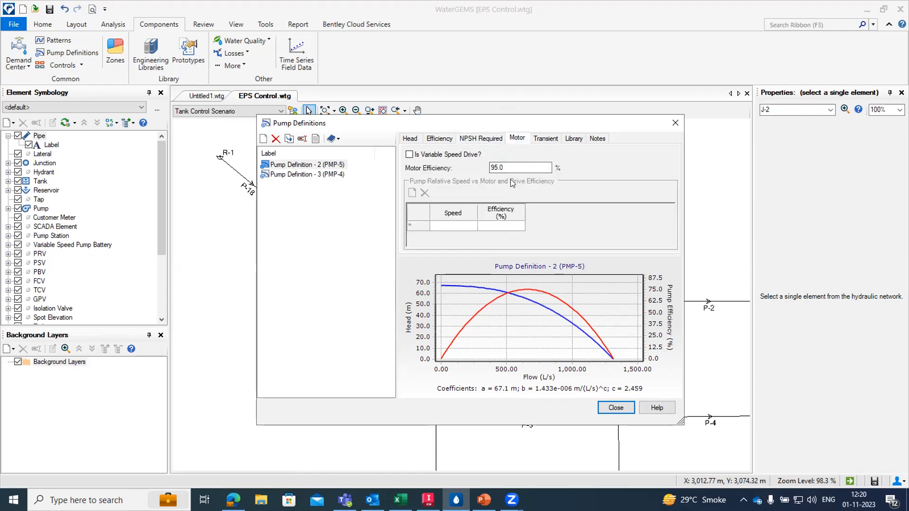
pyautogui.click(519, 167)
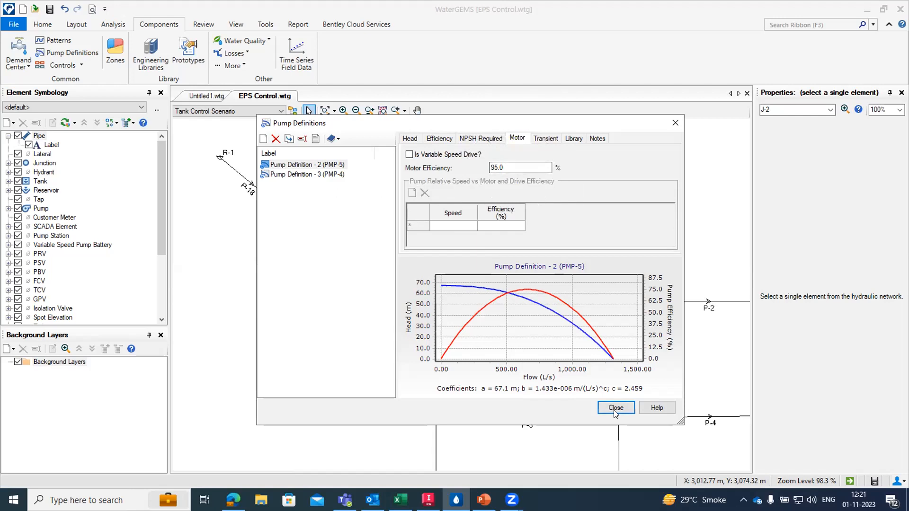
# Close Pump Definitions and select PMP-4, reaching its Pump Definition property field.
pyautogui.click(615, 407)
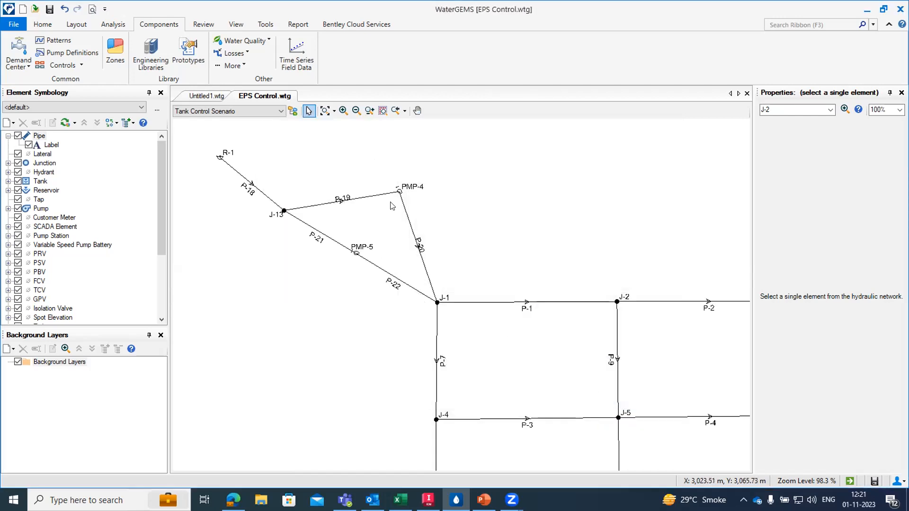
pyautogui.click(398, 192)
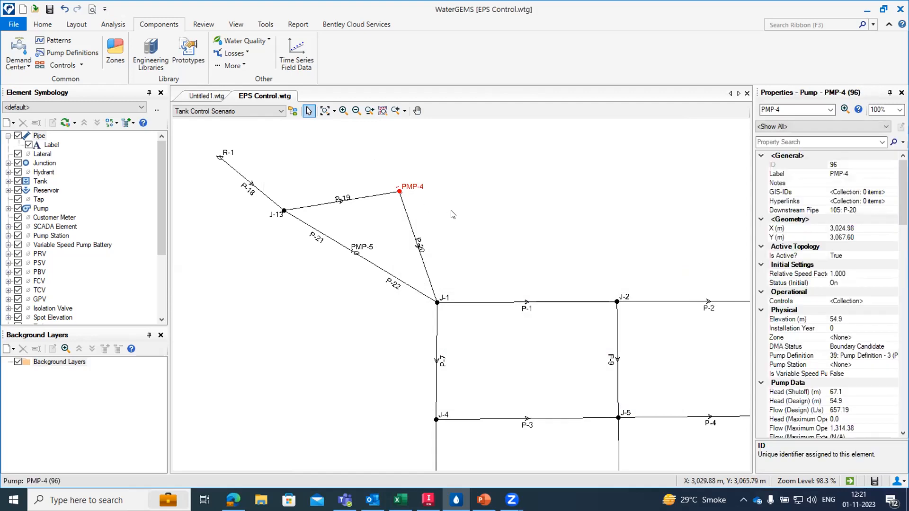
pyautogui.moveTo(860, 299)
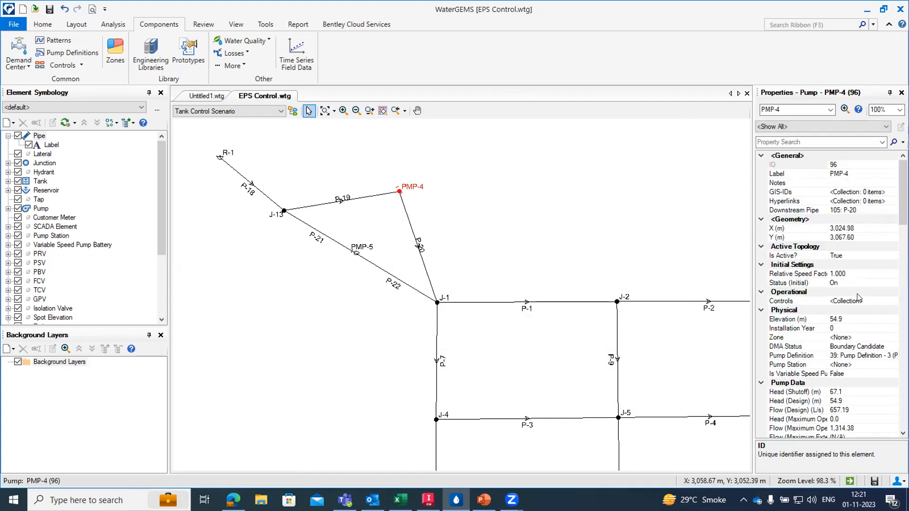
pyautogui.scroll(-3)
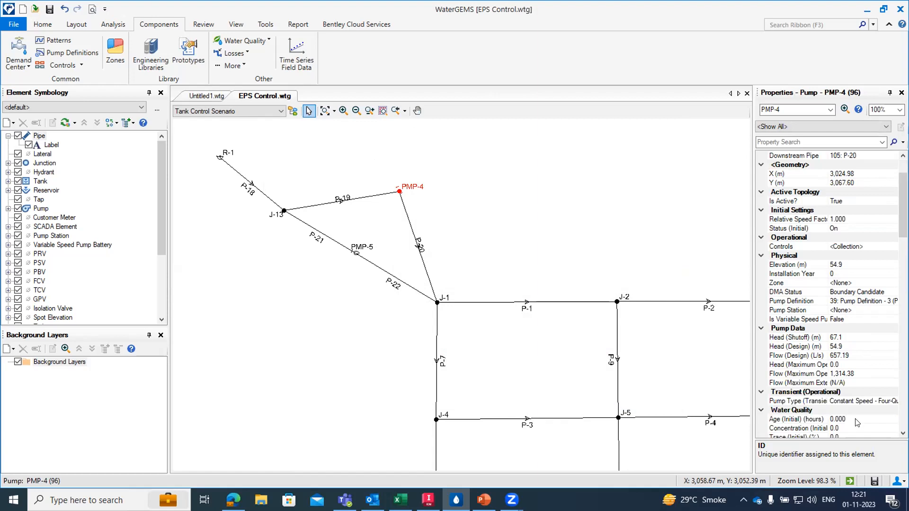
pyautogui.moveTo(860, 360)
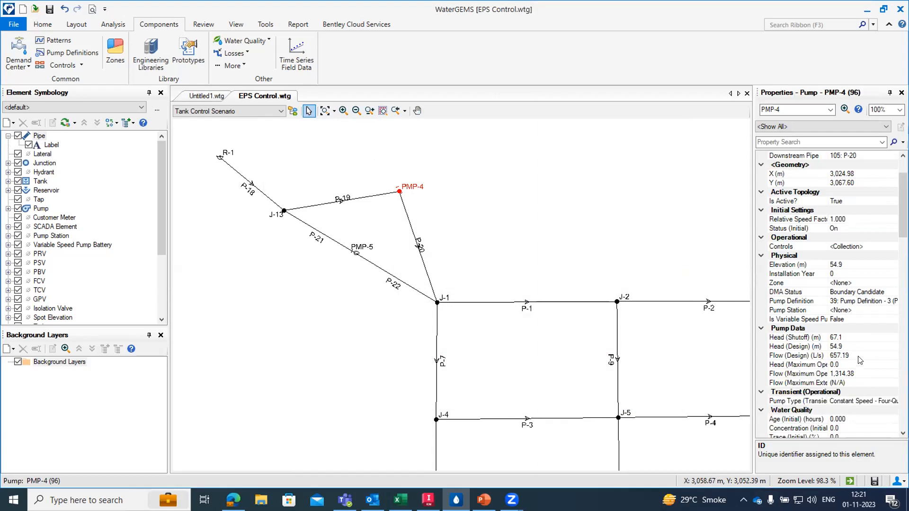
pyautogui.click(798, 301)
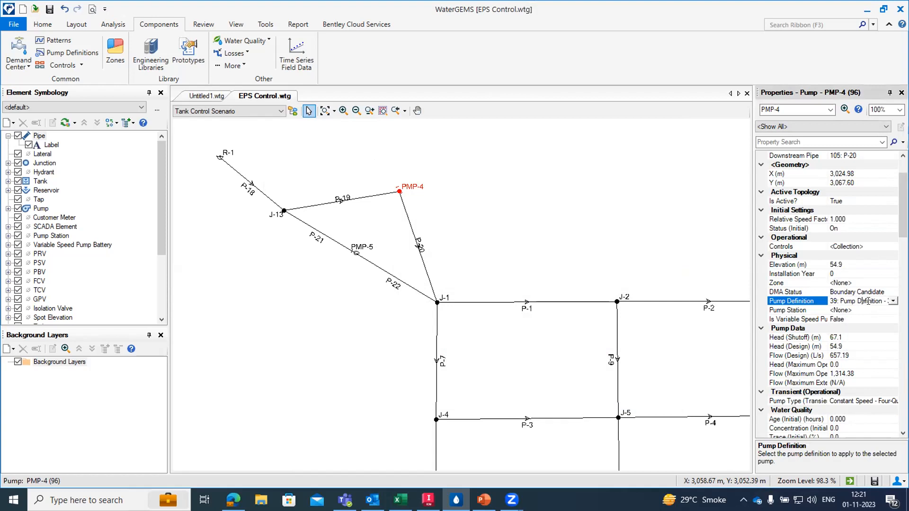
pyautogui.moveTo(608, 256)
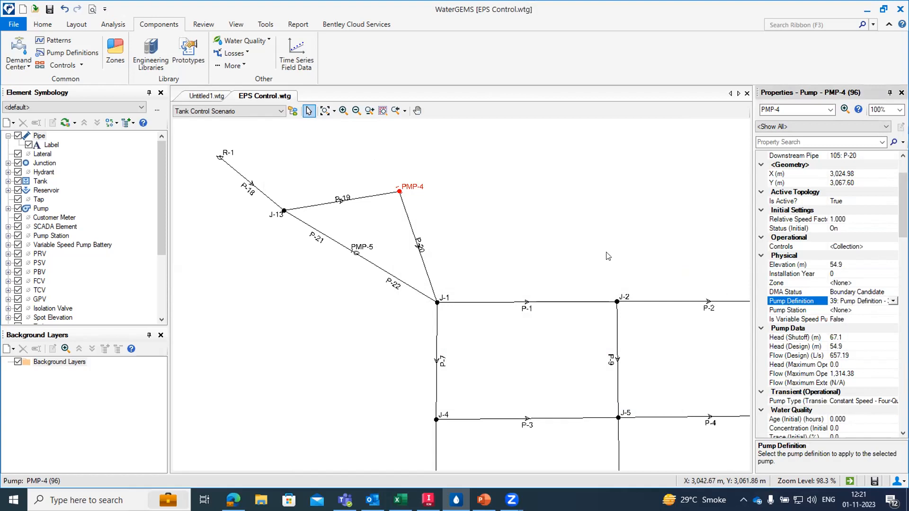
pyautogui.moveTo(495, 208)
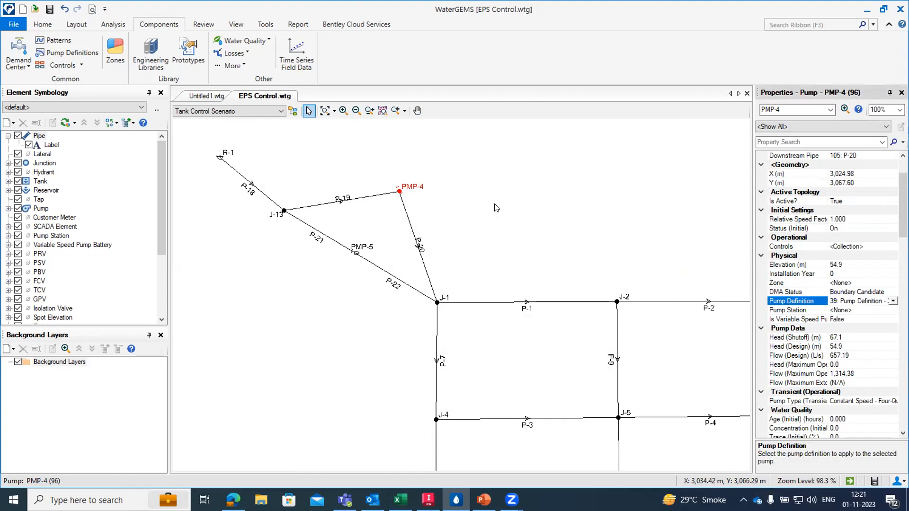